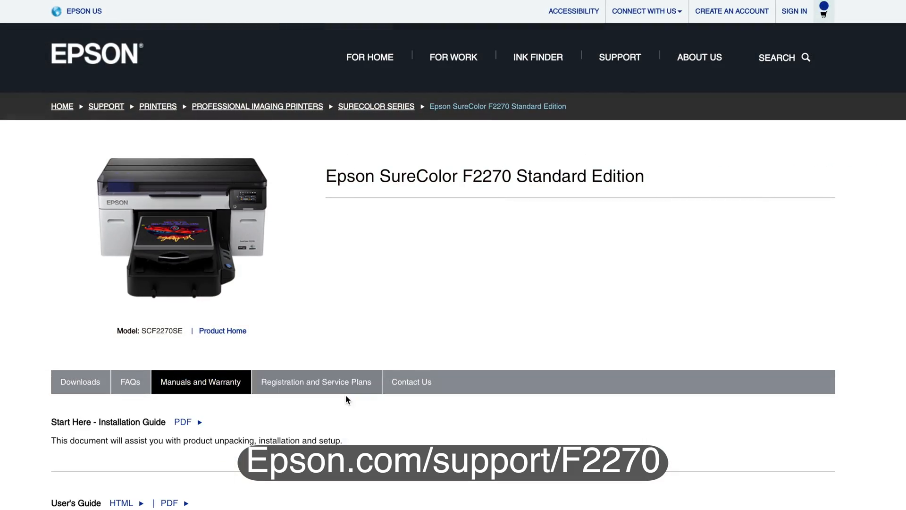
View the SureColor F2270 Start Here installation guide PDF from Manuals and Warranty.
left_click(182, 422)
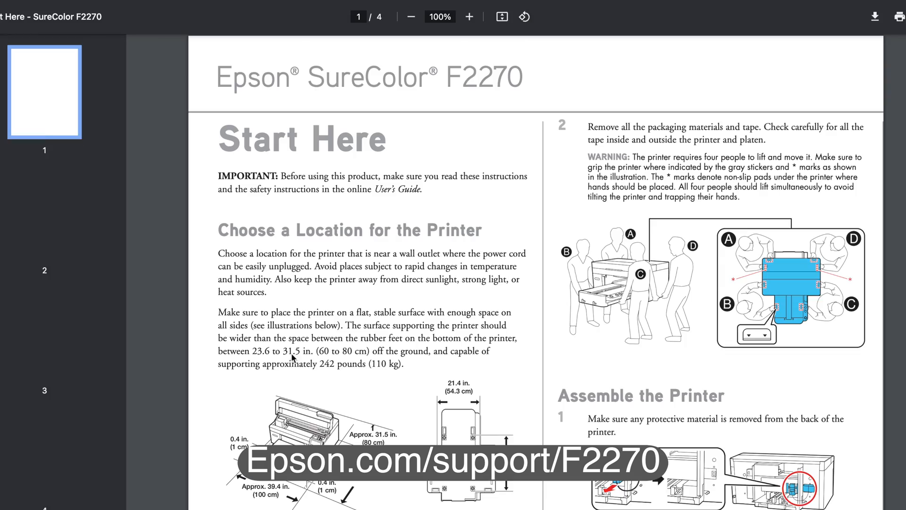
scroll("down", 3)
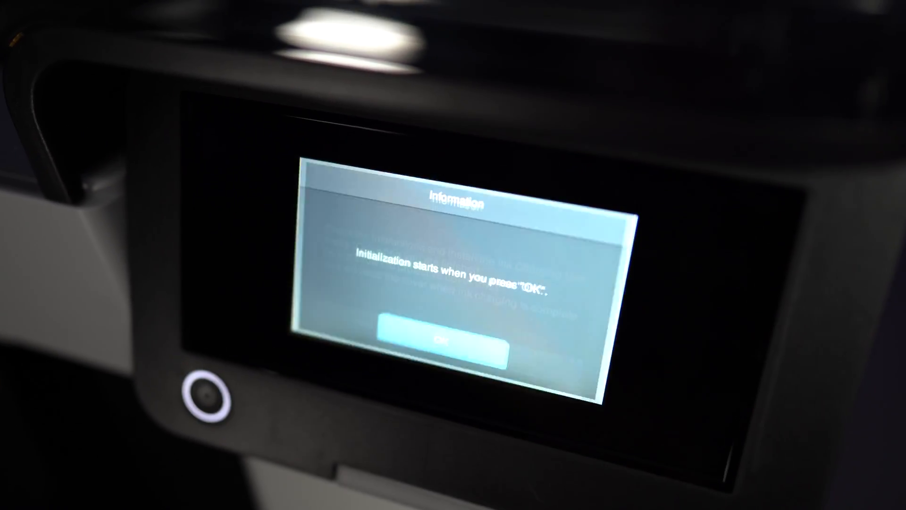
Confirm OK on the Information screen to begin the printer's initialization.
left_click(442, 338)
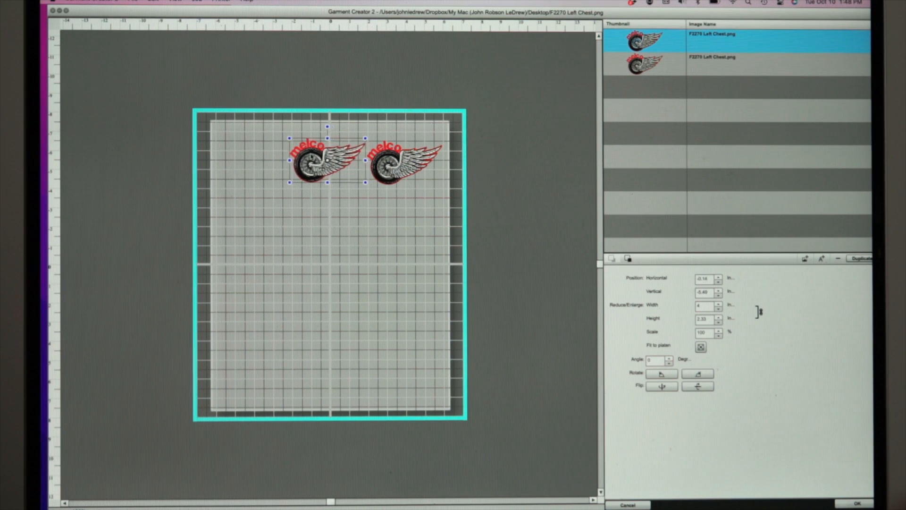
Accept the platen logo layout and print the F2270 Left Chest job.
left_click(864, 259)
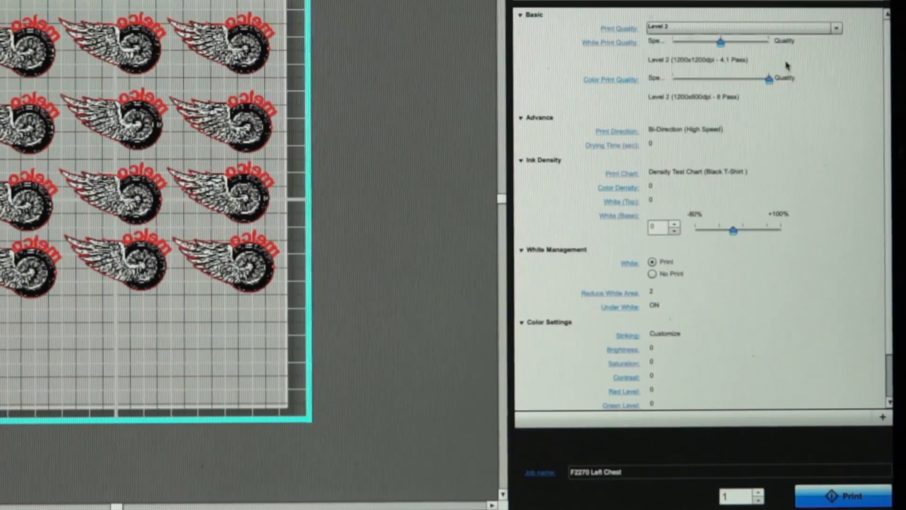
left_click(849, 496)
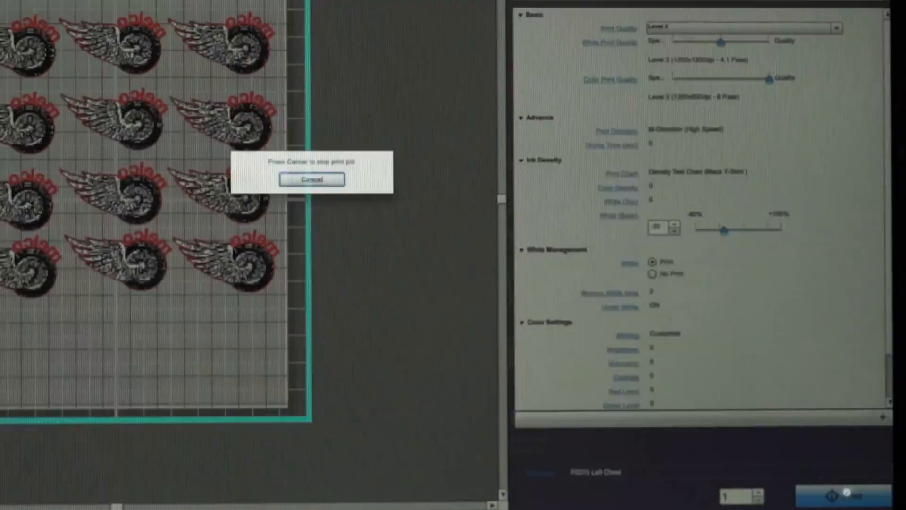